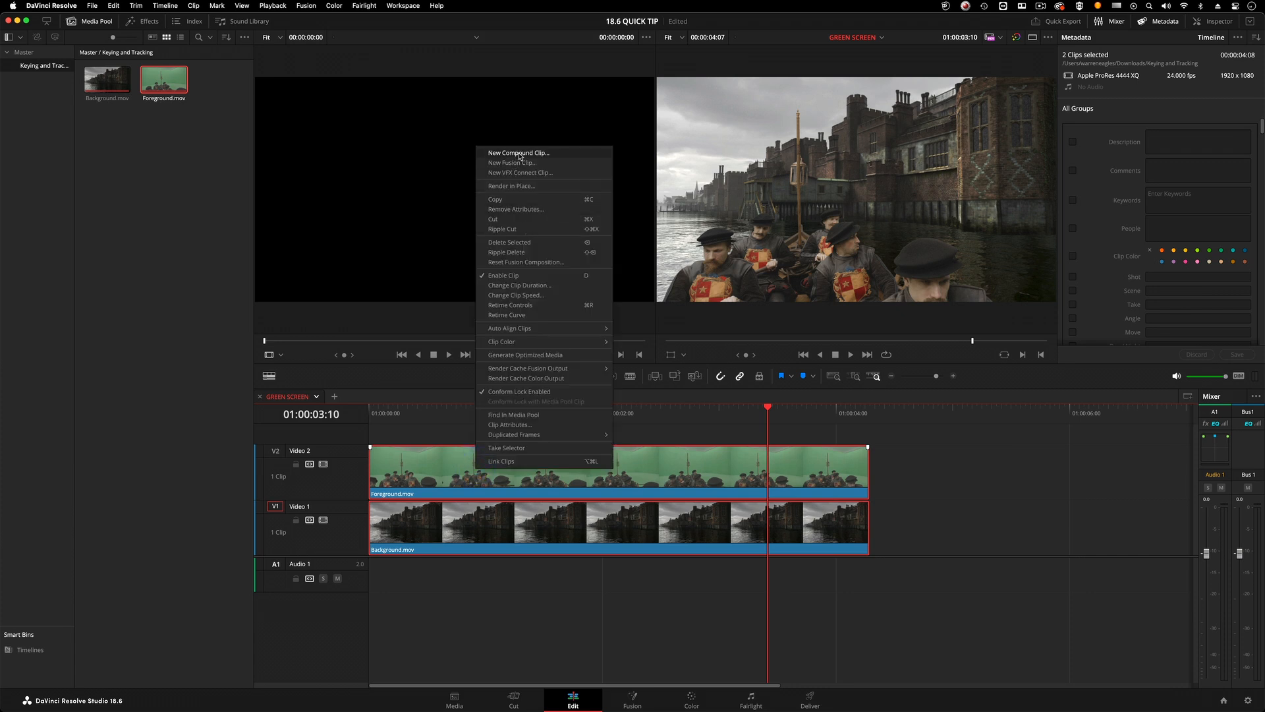
# Make a compound clip named 'BOAT COMP' from both clips and show it on the Color page.
pyautogui.click(517, 153)
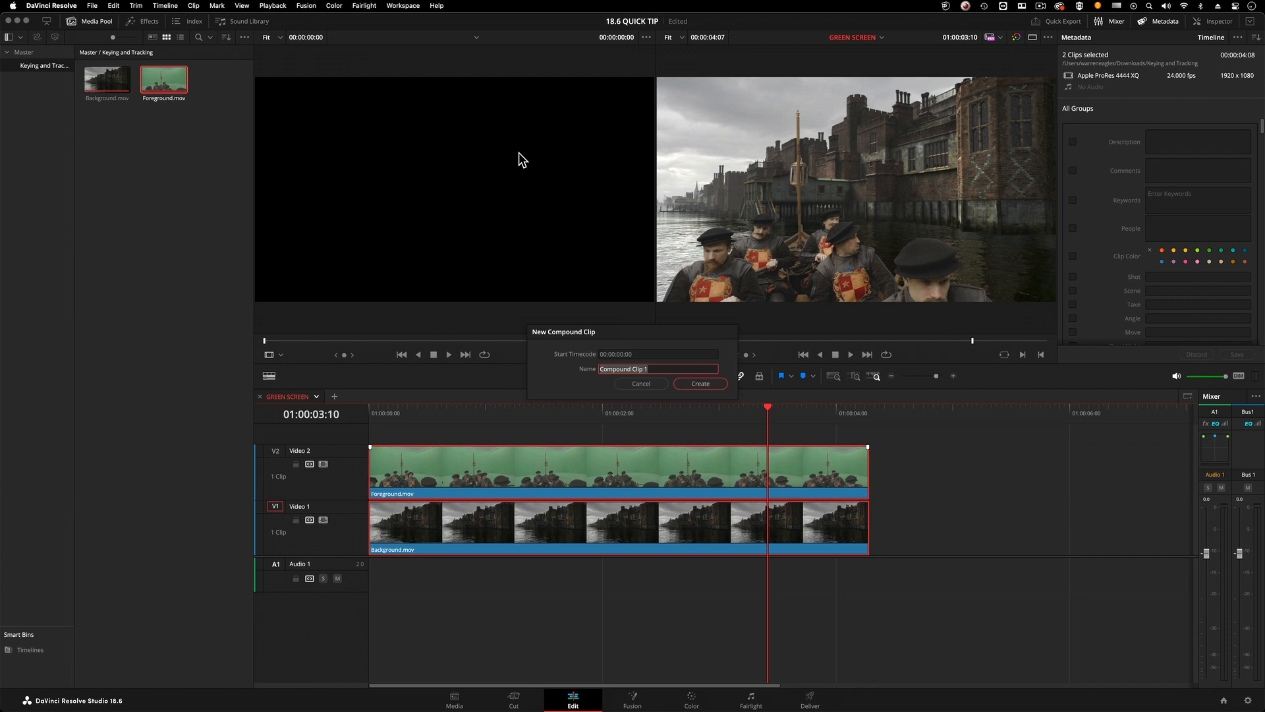
pyautogui.write('BOAT C')
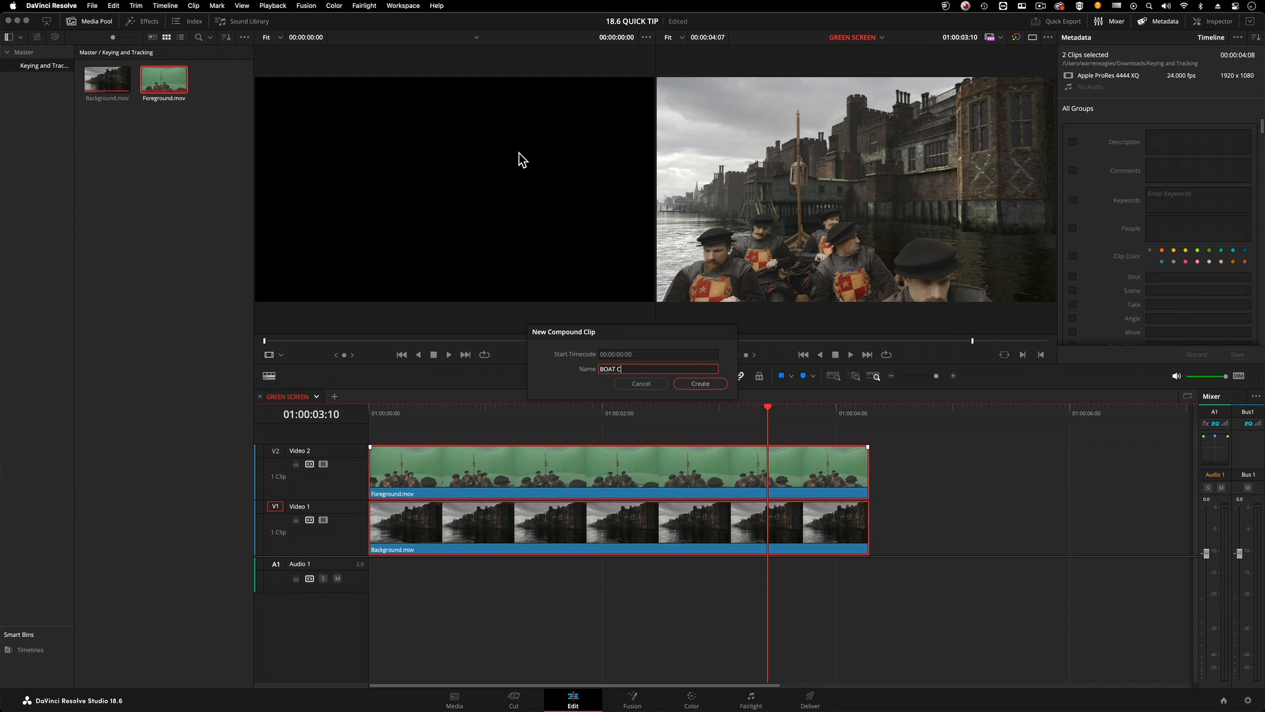
pyautogui.click(699, 382)
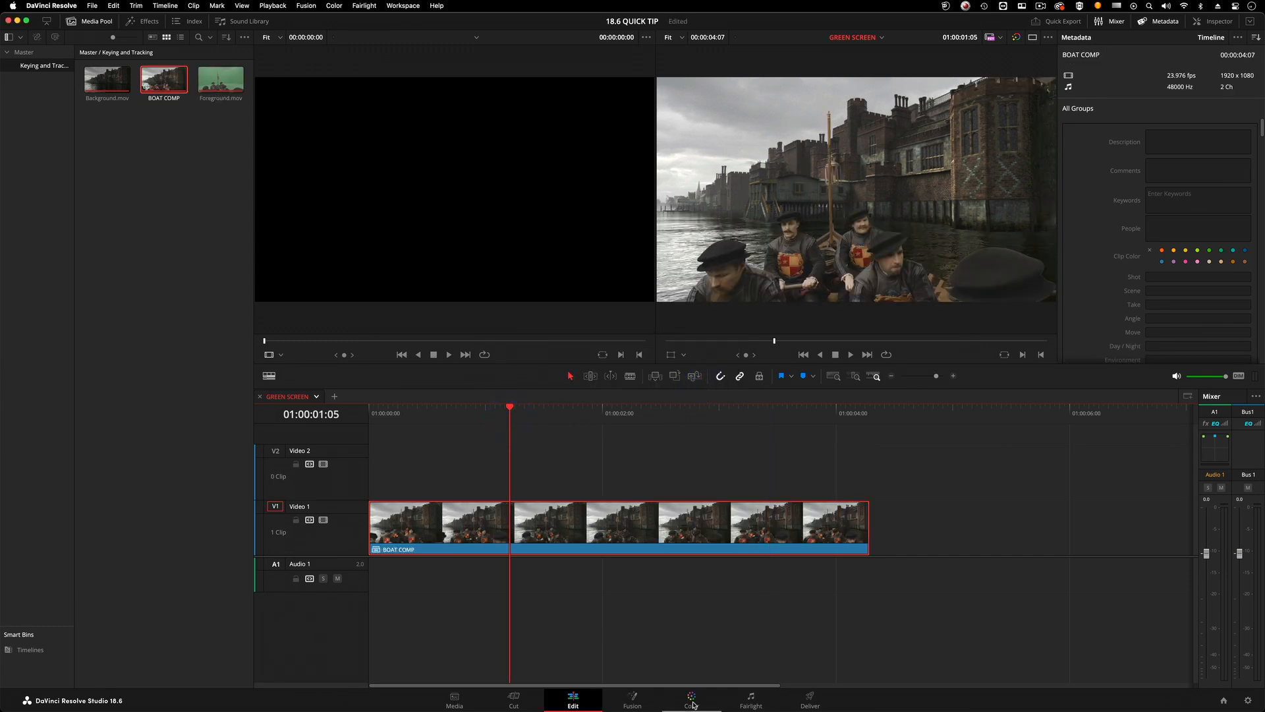
pyautogui.click(691, 699)
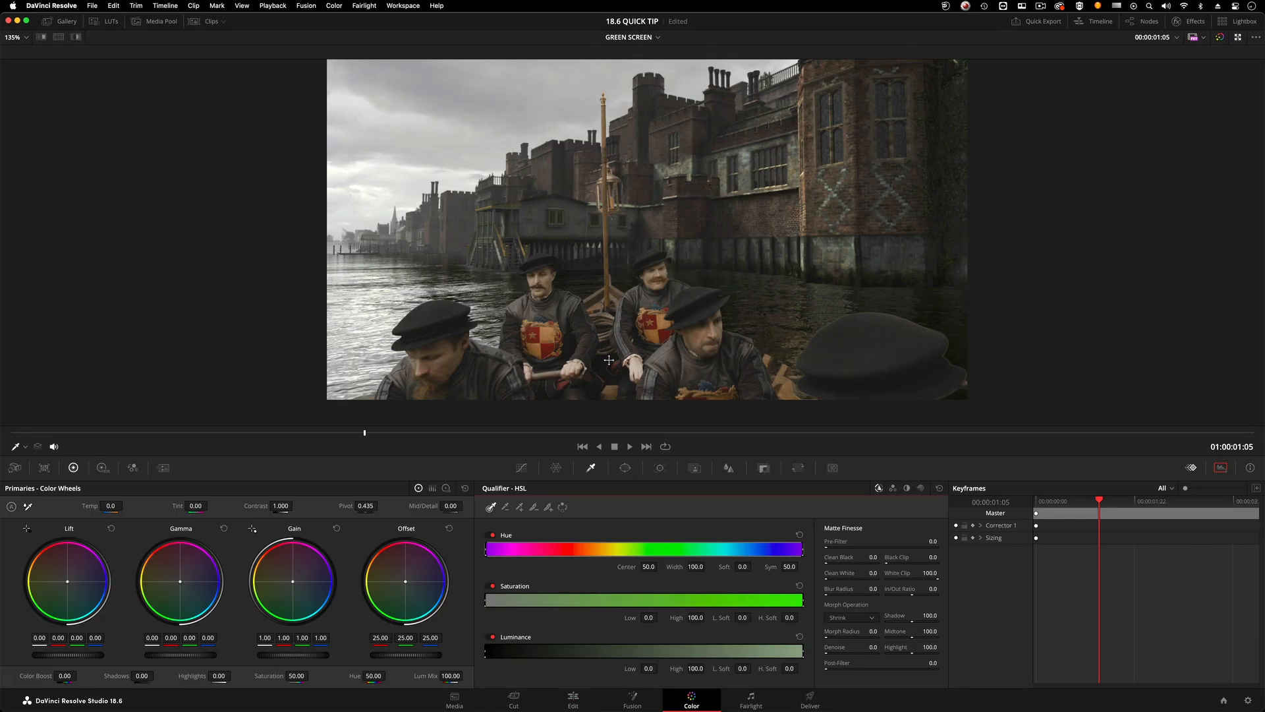